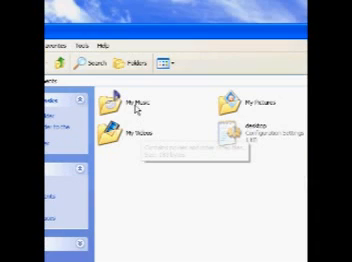
Step: Open My Music to start heading toward the backup drive with 'old hdd' and 'RECYCLER'
double_click(122, 104)
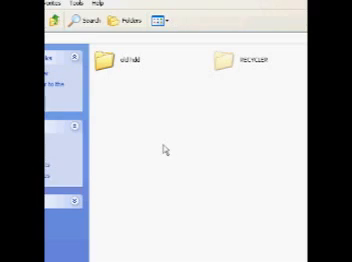
right_click(167, 150)
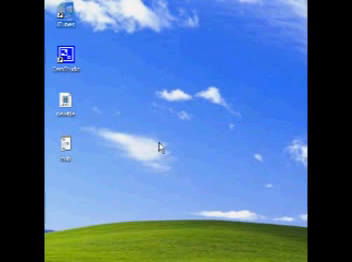
mouse_move(163, 146)
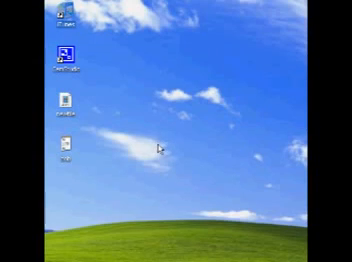
mouse_move(155, 148)
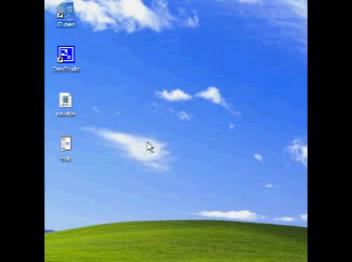
Step: Launch iTunes from the desktop to show the four-track playlist including 'Bolero' and 'Mood Swings'
double_click(72, 52)
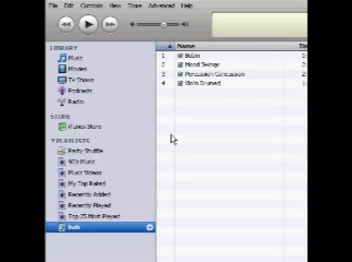